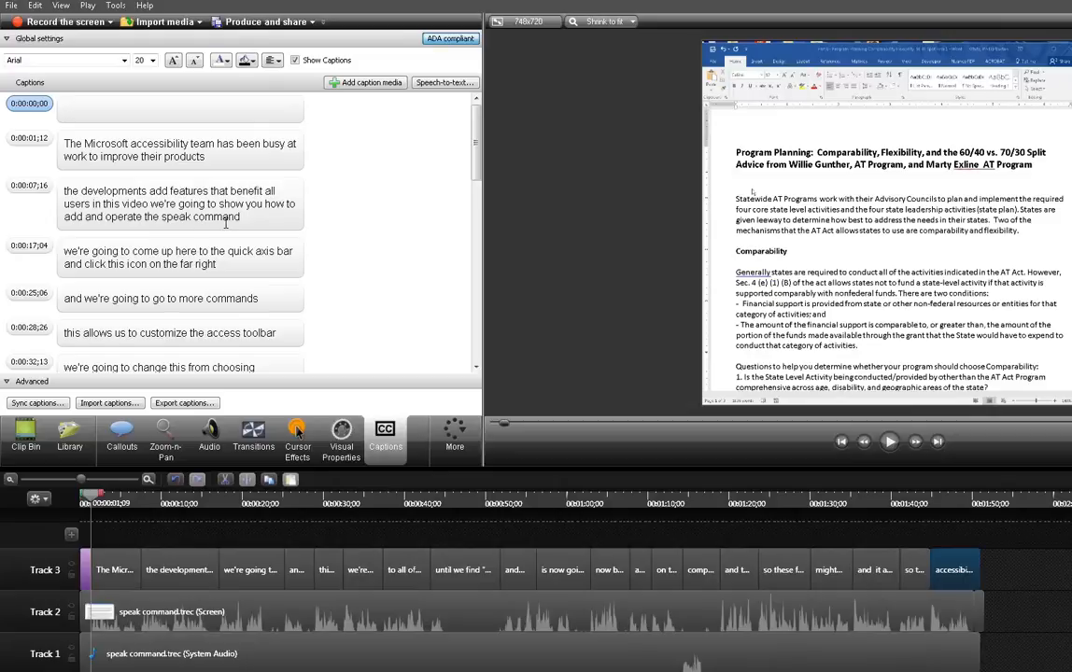
pyautogui.moveTo(149, 428)
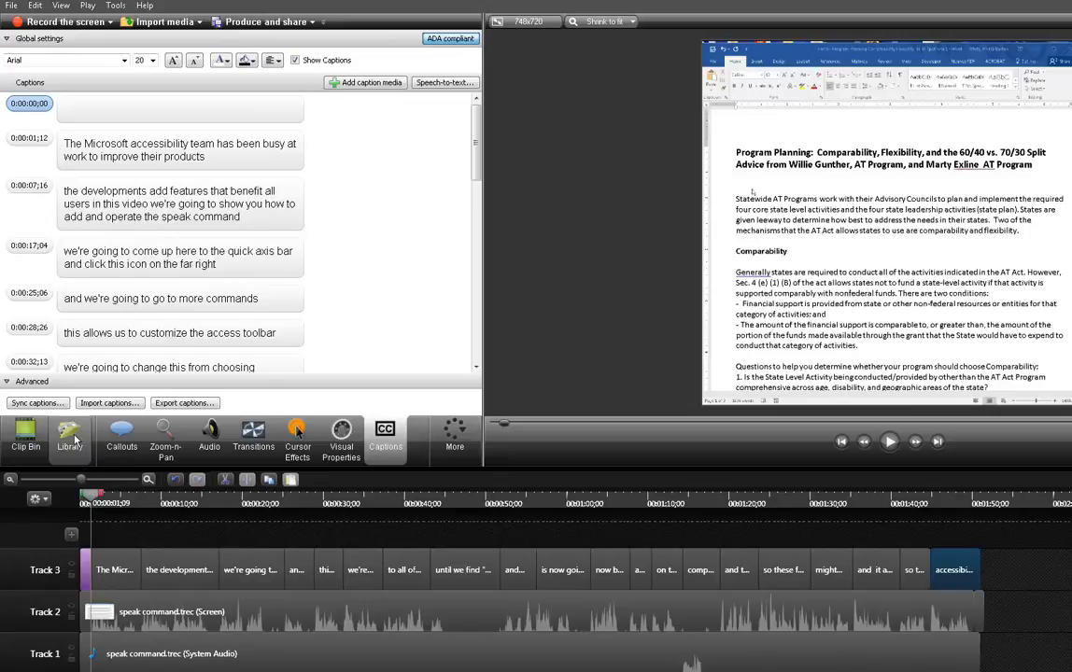
pyautogui.moveTo(93, 574)
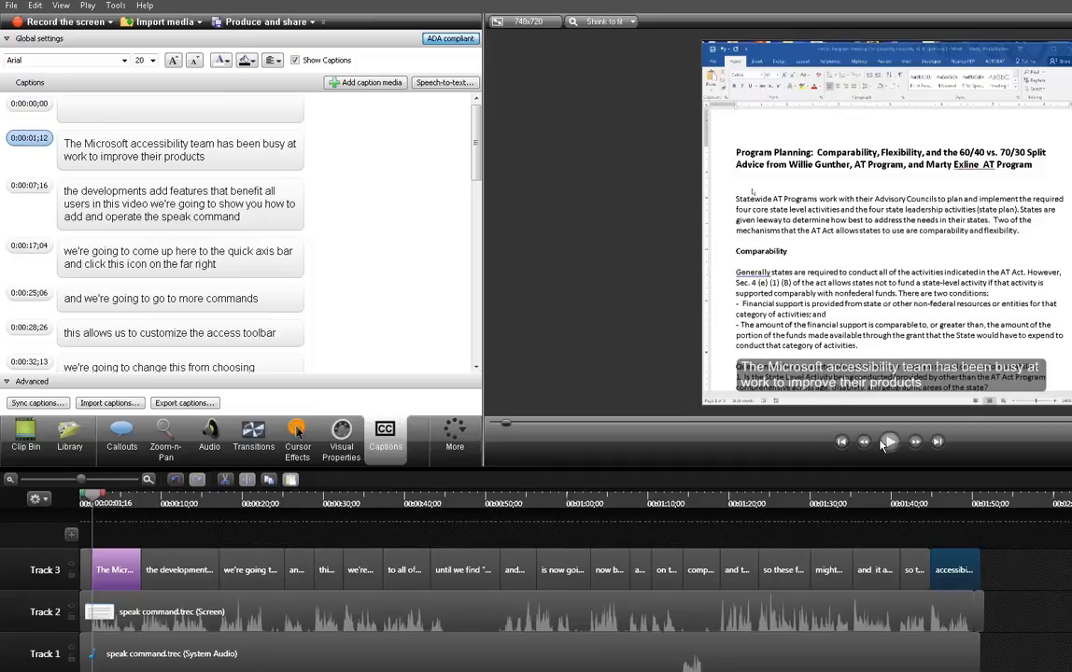
# Step: Jump the playhead to the first caption about the Microsoft accessibility team and preview it
pyautogui.click(888, 443)
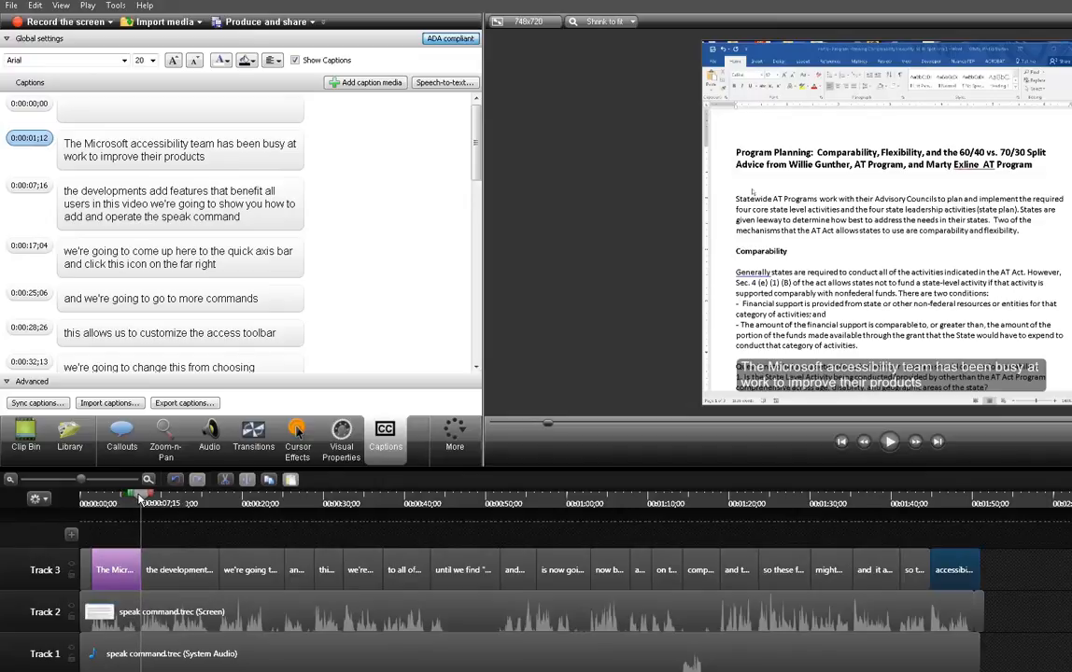
# Step: Play the recording forward until the second caption about developments and the speak command appears
pyautogui.click(890, 442)
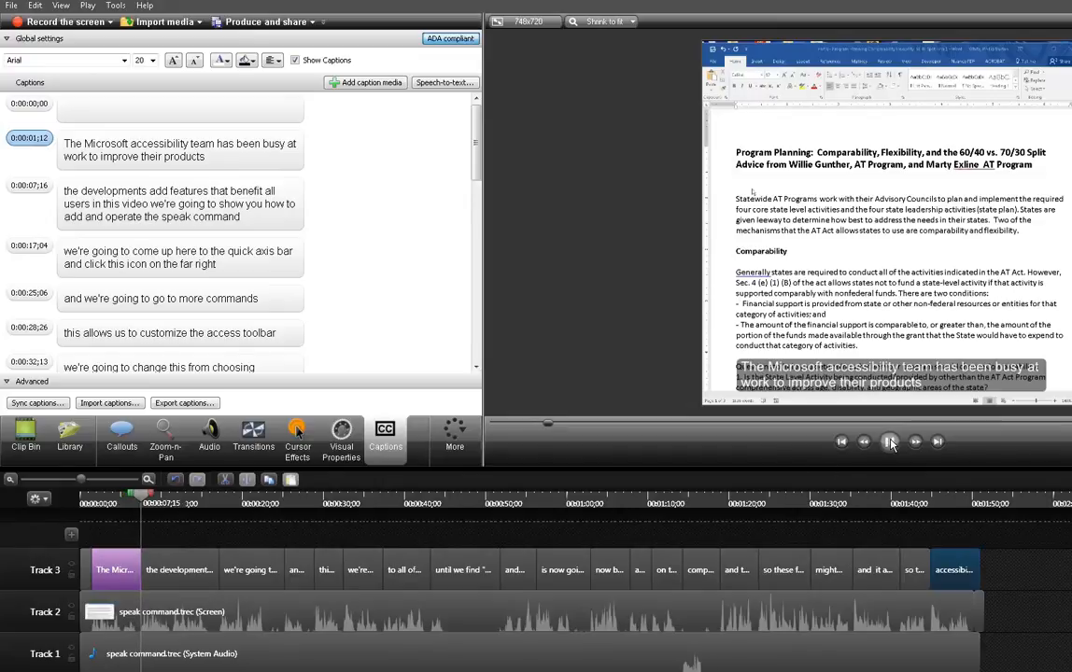
pyautogui.click(891, 442)
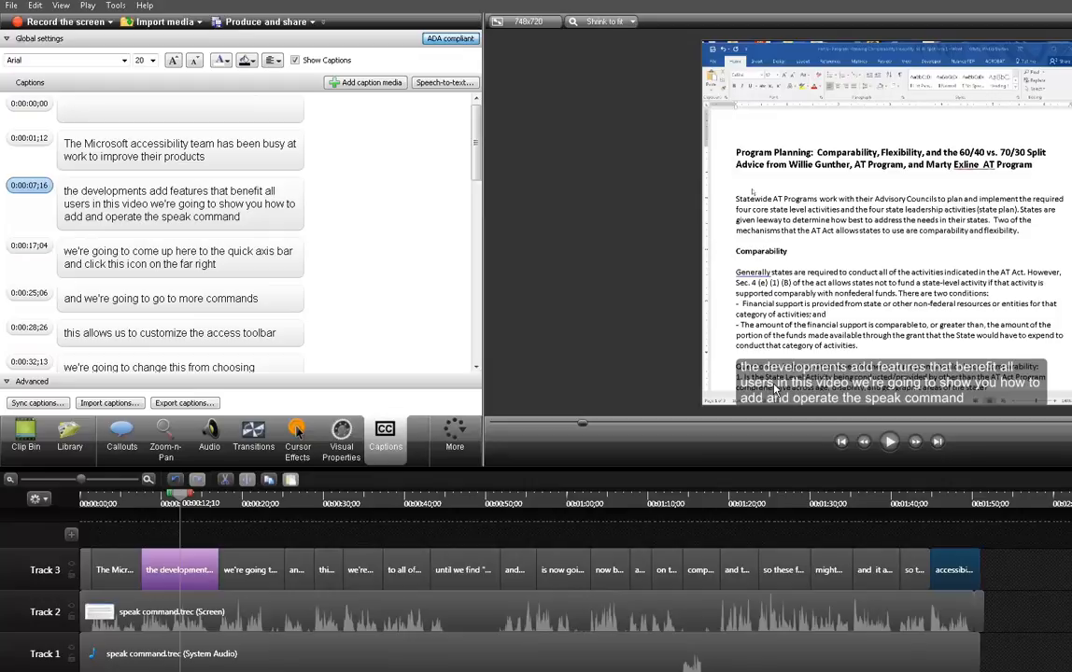
pyautogui.moveTo(163, 501)
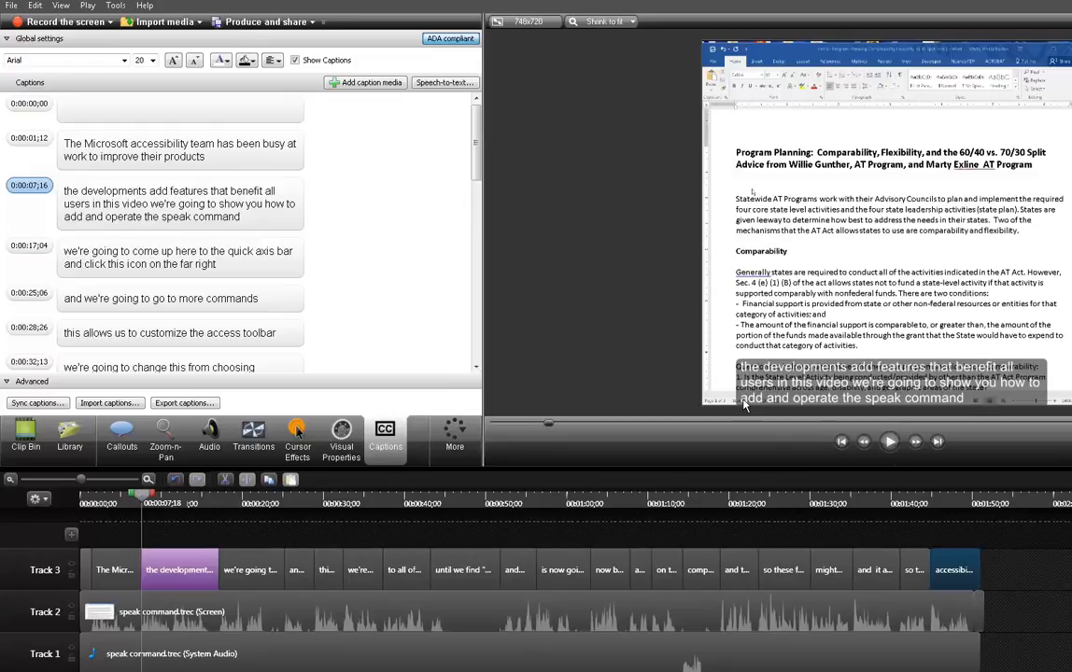
pyautogui.moveTo(384, 529)
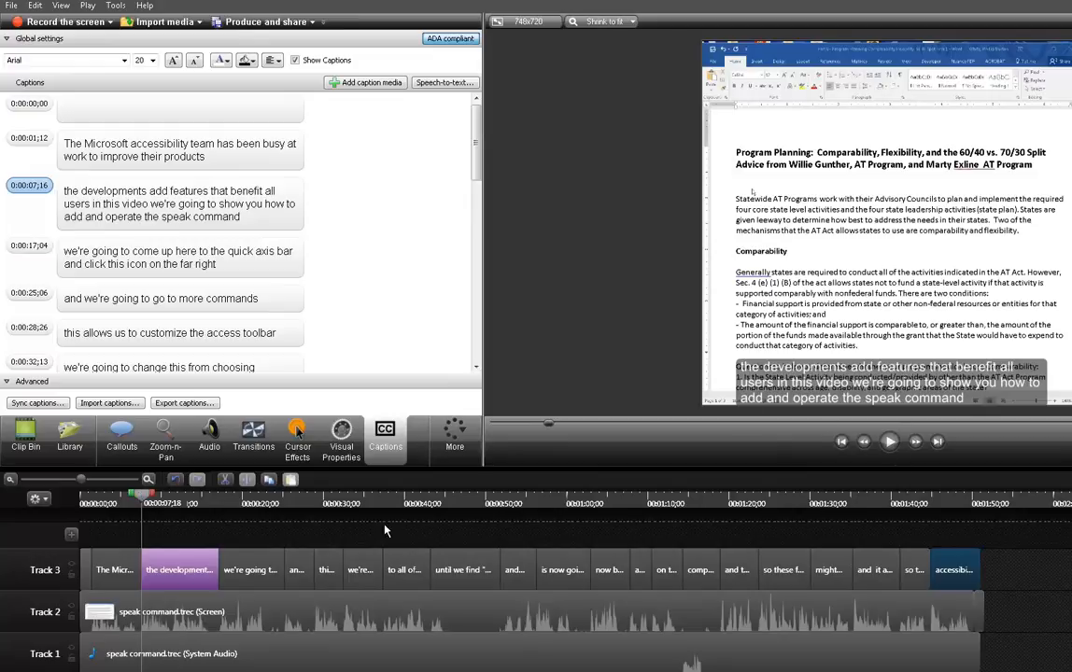
pyautogui.moveTo(888, 443)
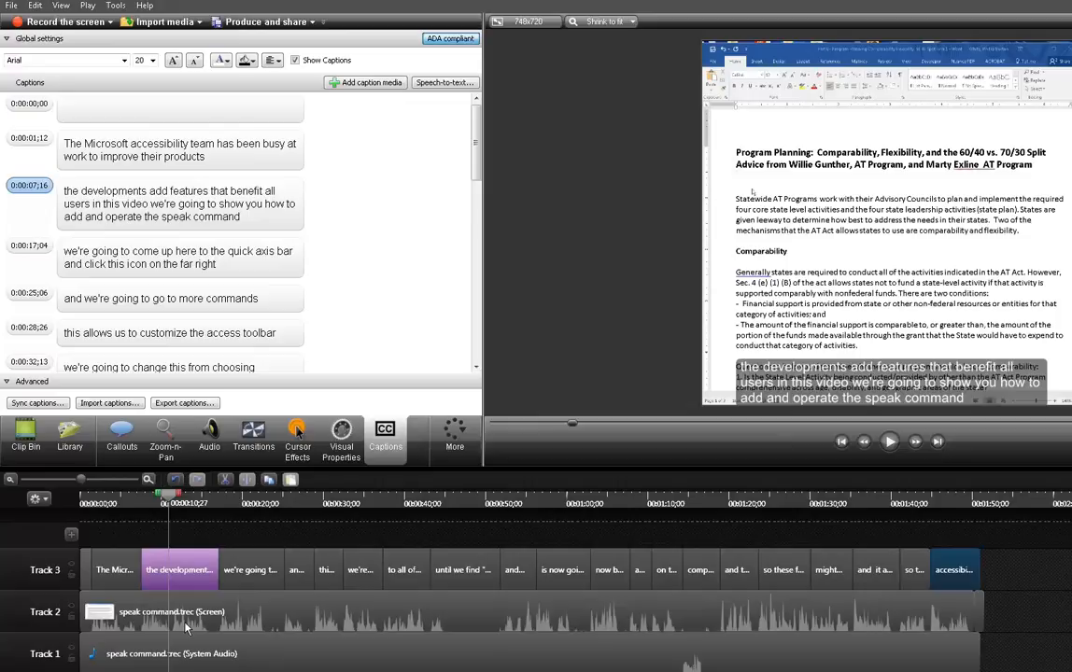
pyautogui.moveTo(257, 555)
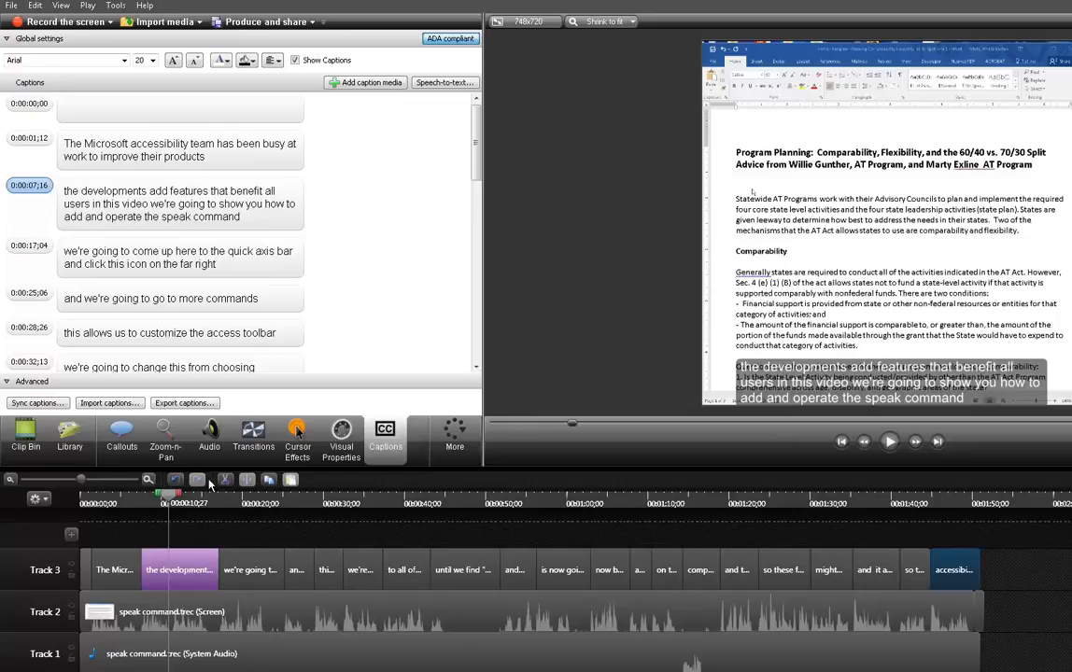
pyautogui.moveTo(246, 480)
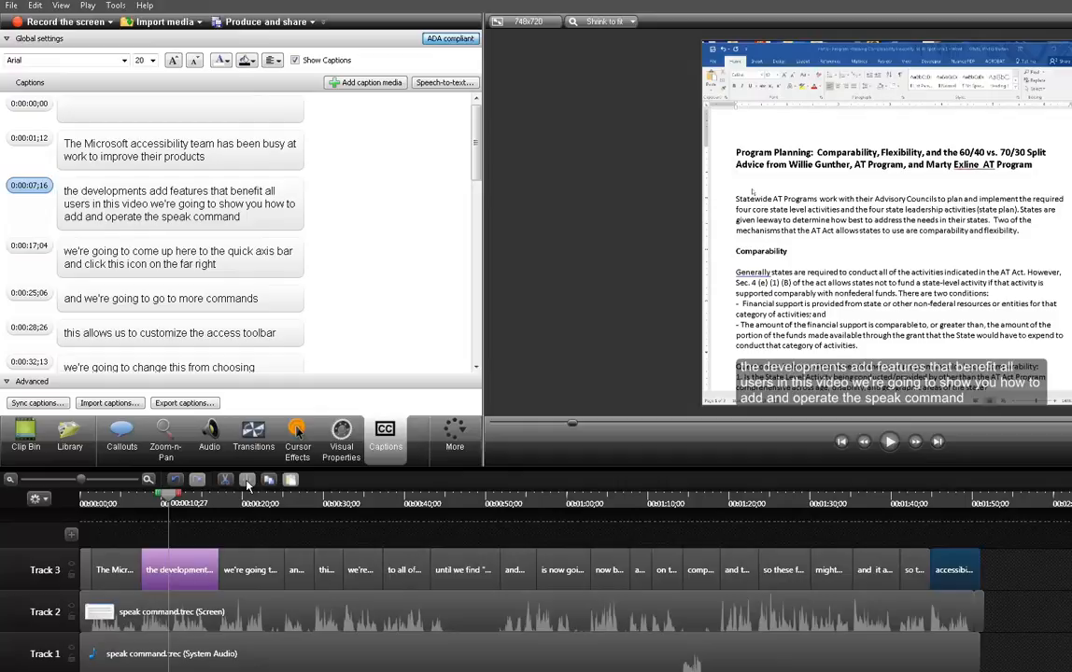
pyautogui.moveTo(233, 535)
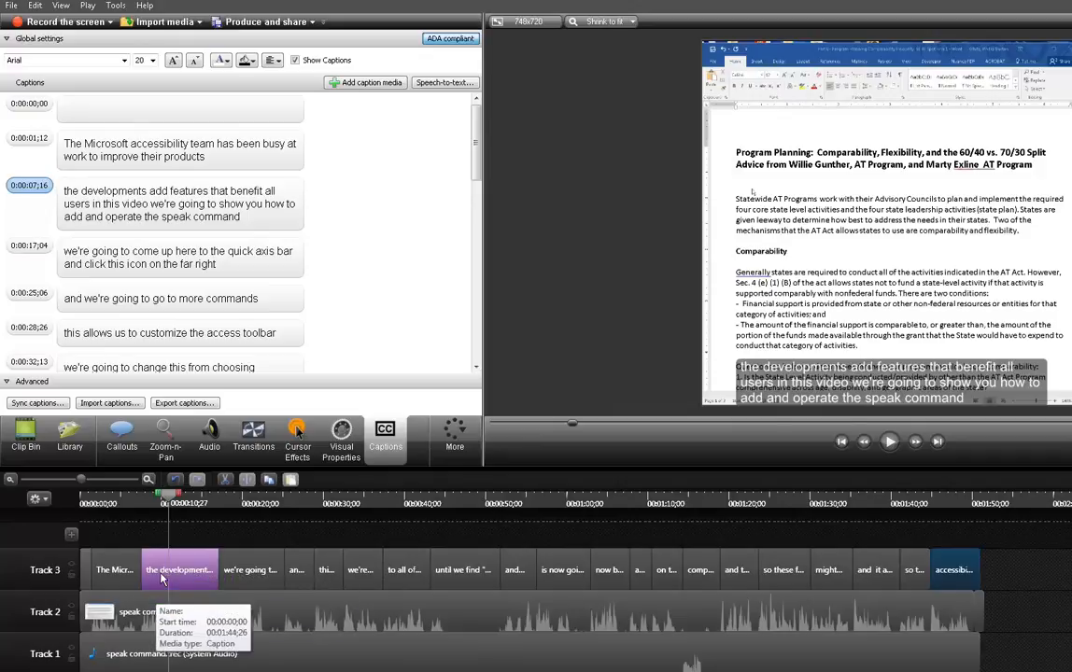
pyautogui.moveTo(184, 542)
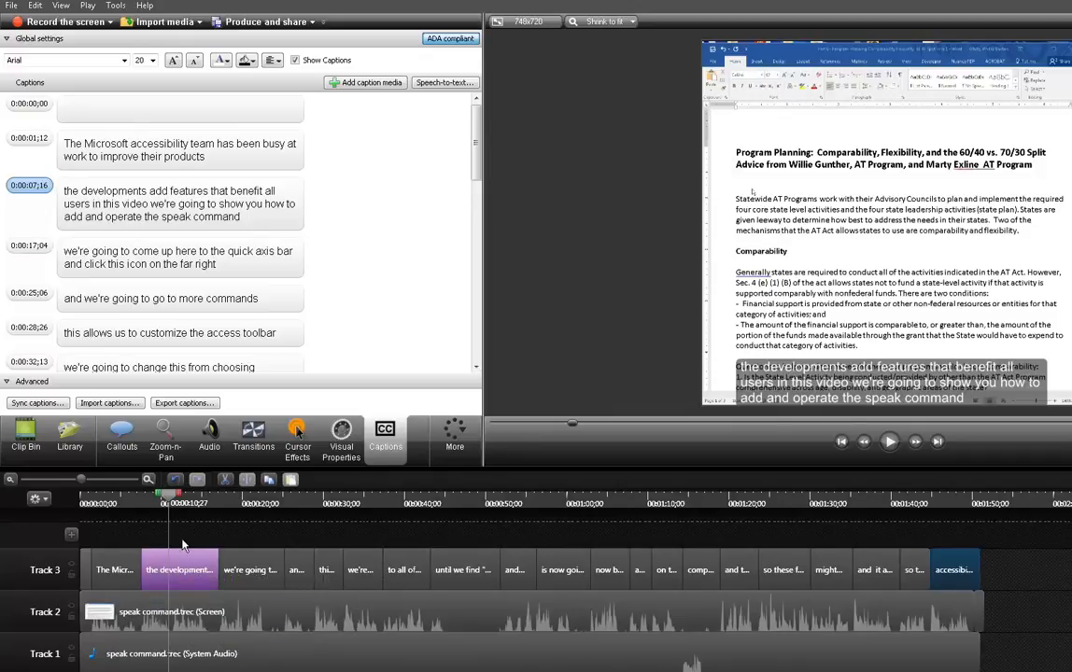
pyautogui.moveTo(182, 425)
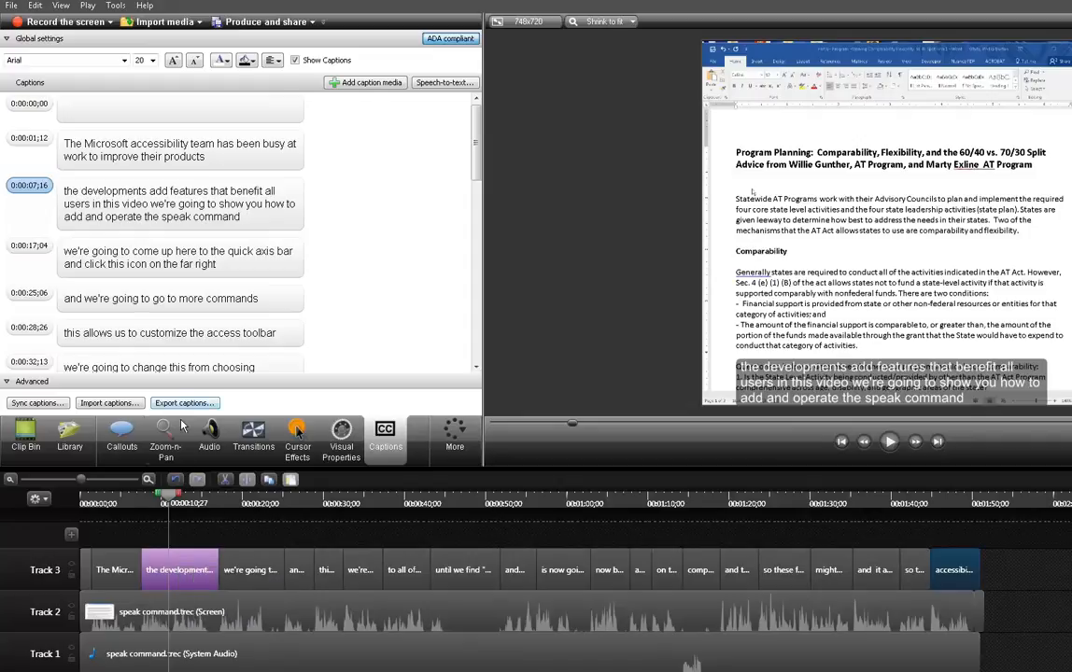
pyautogui.moveTo(193, 99)
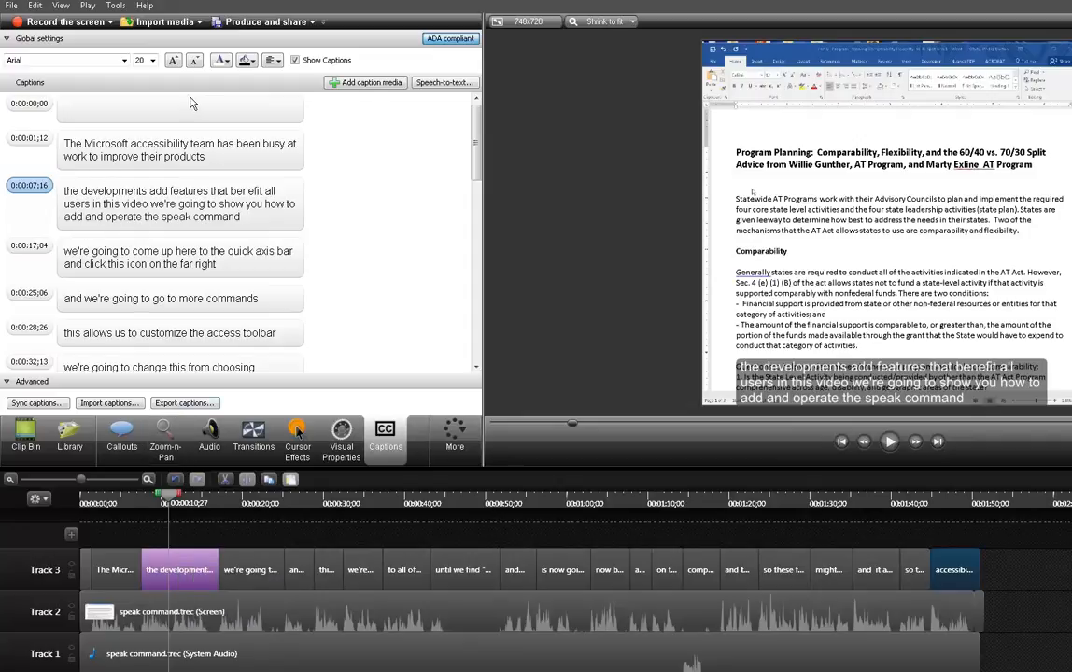
pyautogui.moveTo(350, 87)
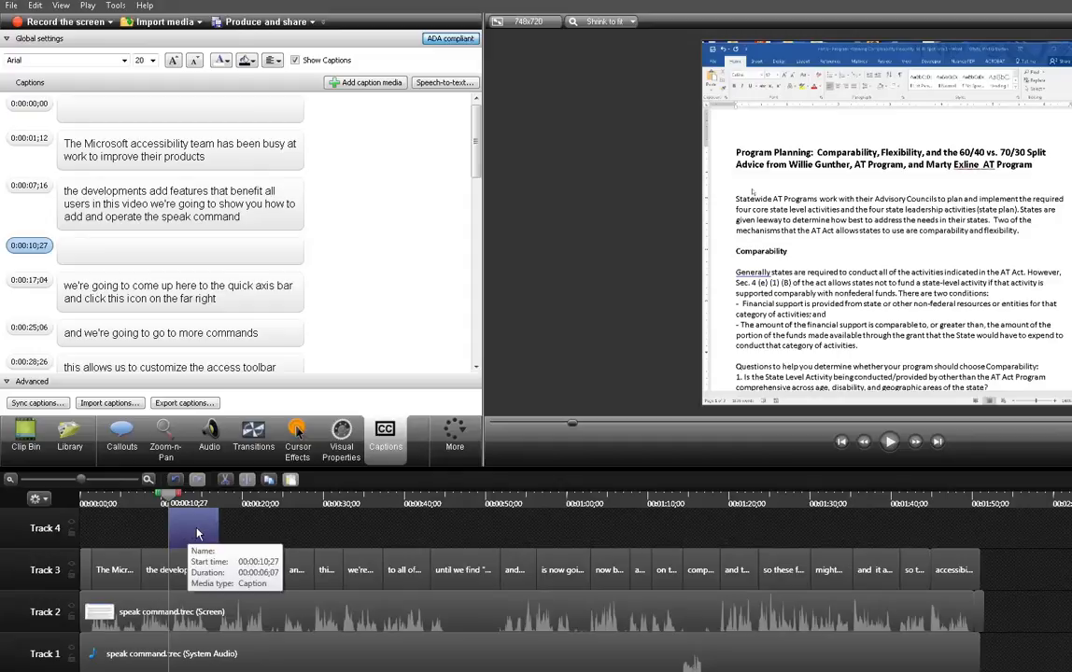
pyautogui.moveTo(183, 533)
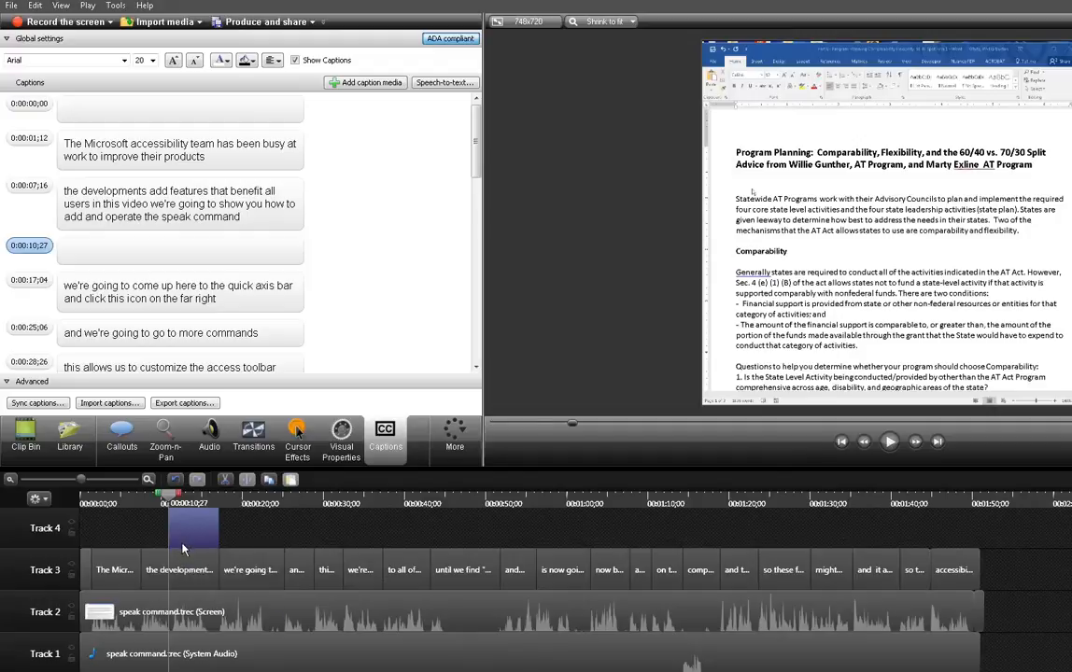
pyautogui.moveTo(607, 472)
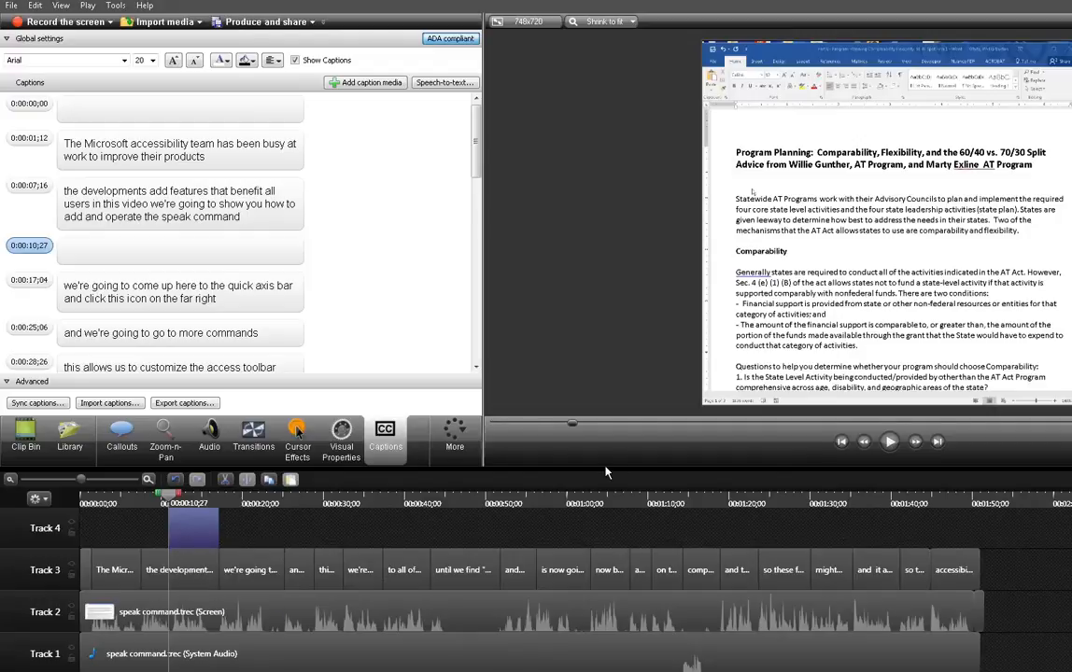
pyautogui.moveTo(188, 598)
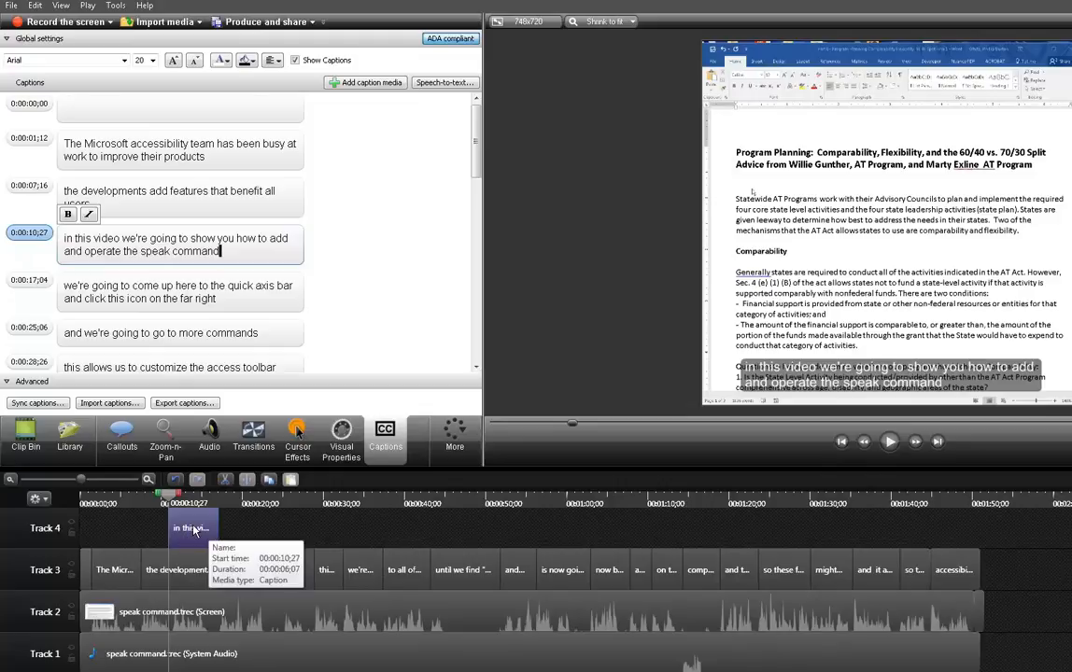
pyautogui.moveTo(190, 532)
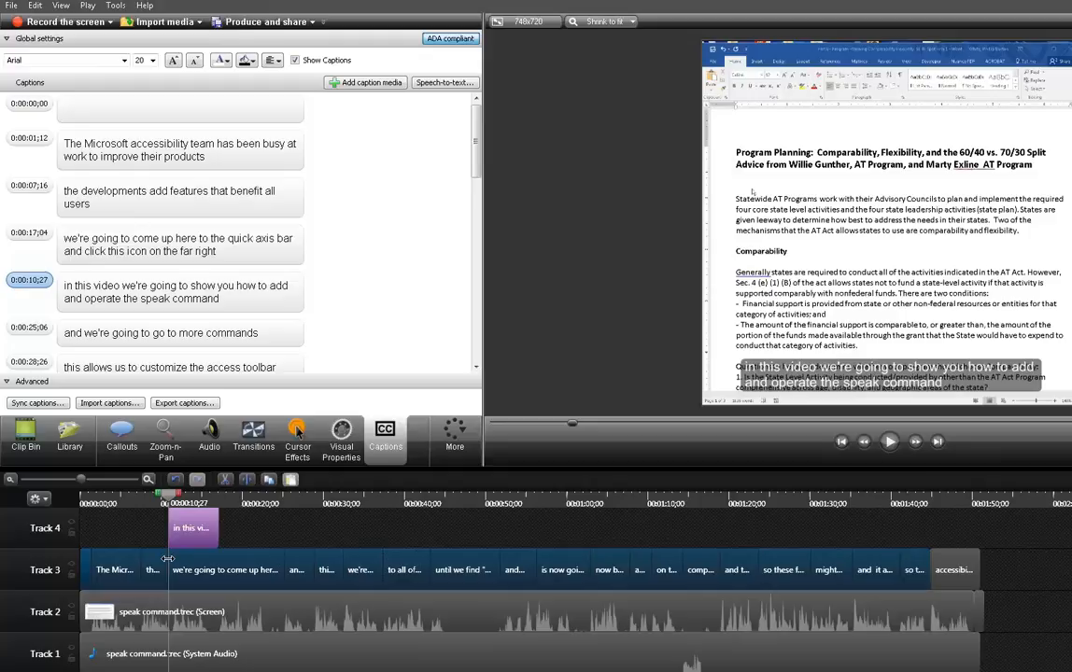
pyautogui.moveTo(737, 475)
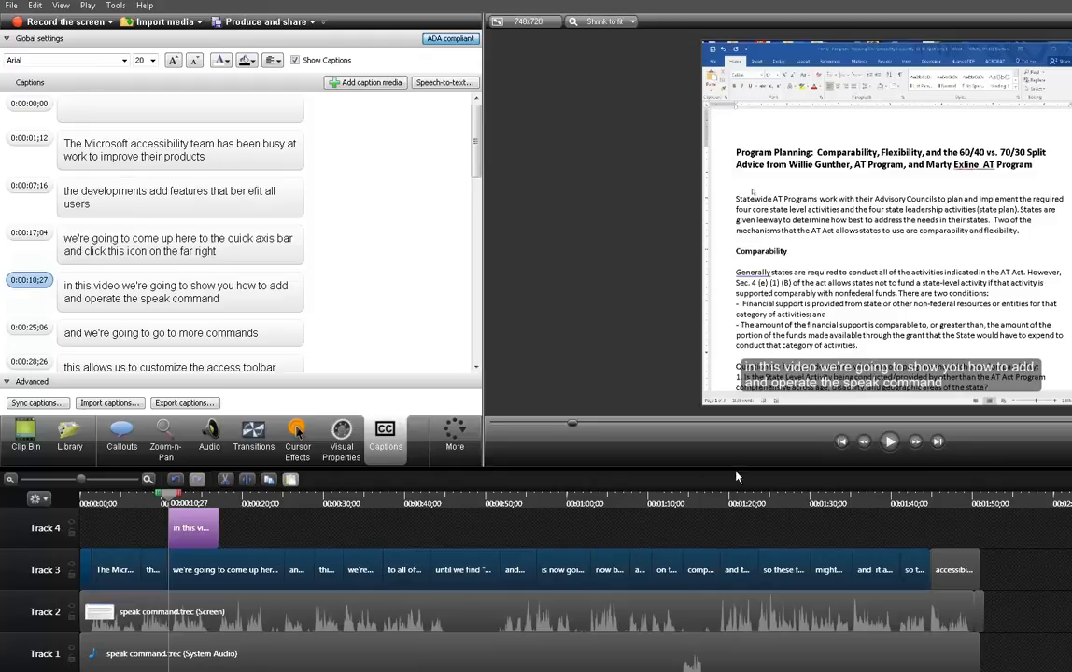
pyautogui.moveTo(293, 569)
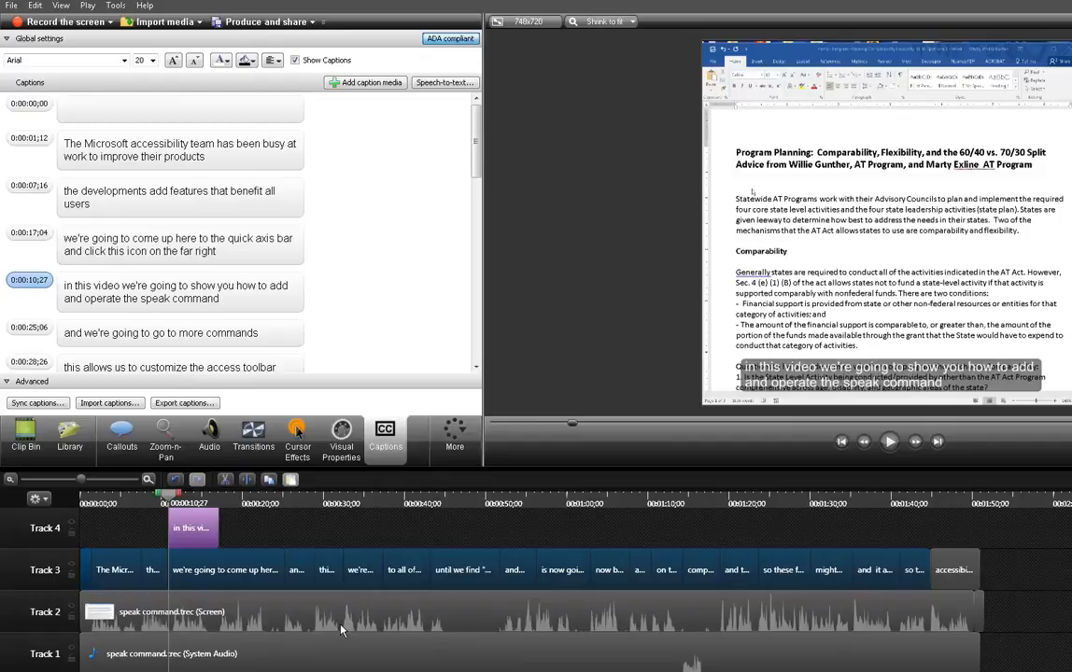
pyautogui.moveTo(264, 513)
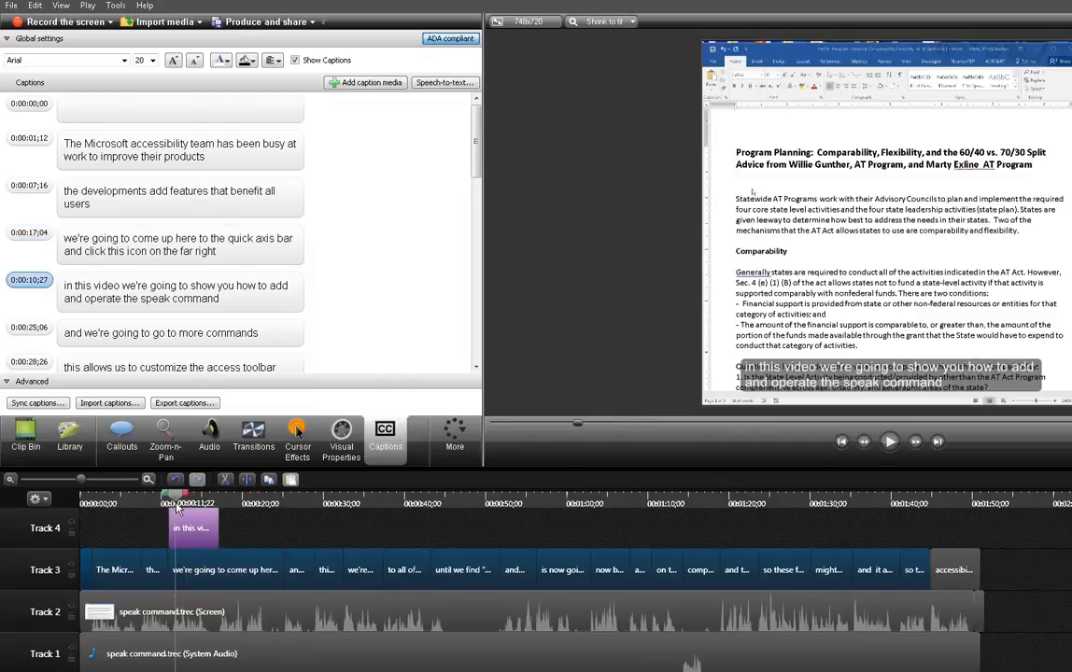
pyautogui.moveTo(192, 583)
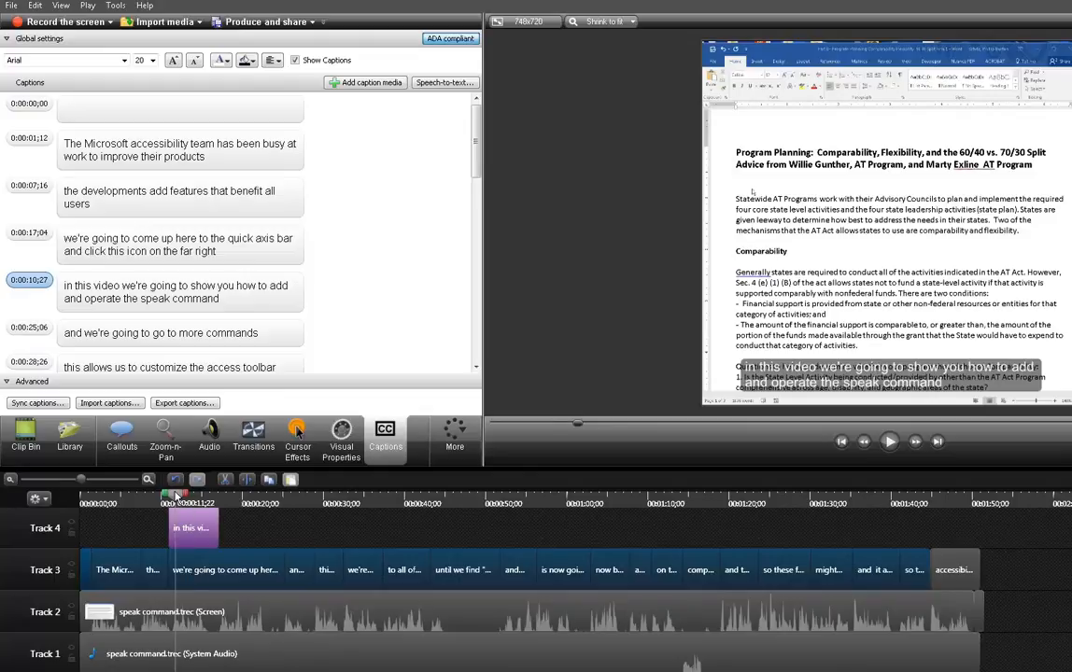
pyautogui.moveTo(201, 600)
pyautogui.write('cces')
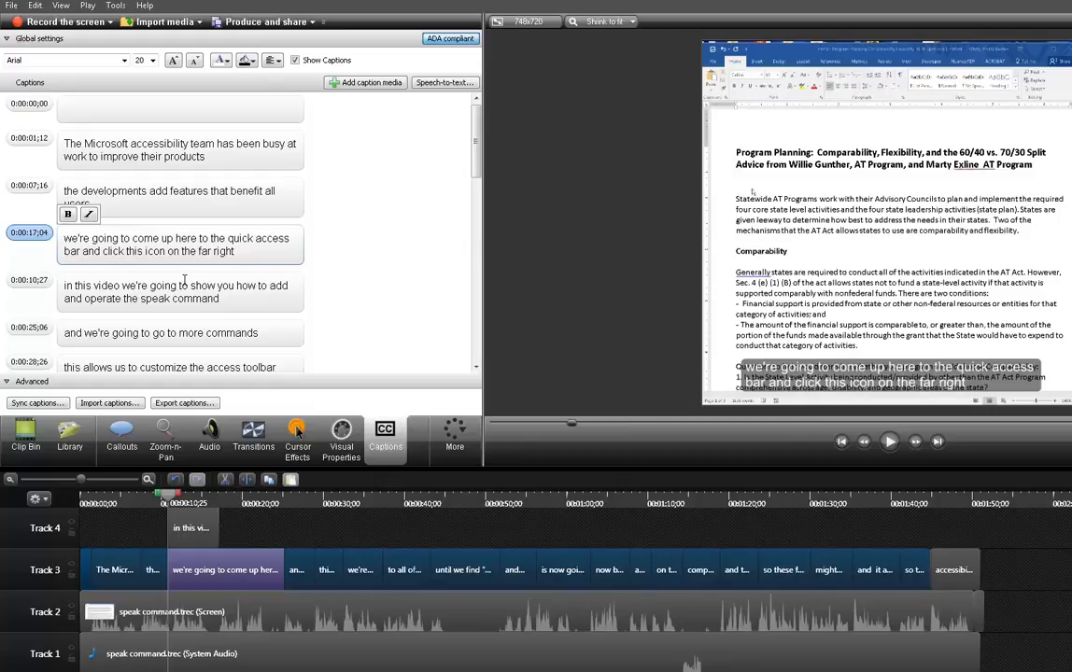
pyautogui.moveTo(138, 299)
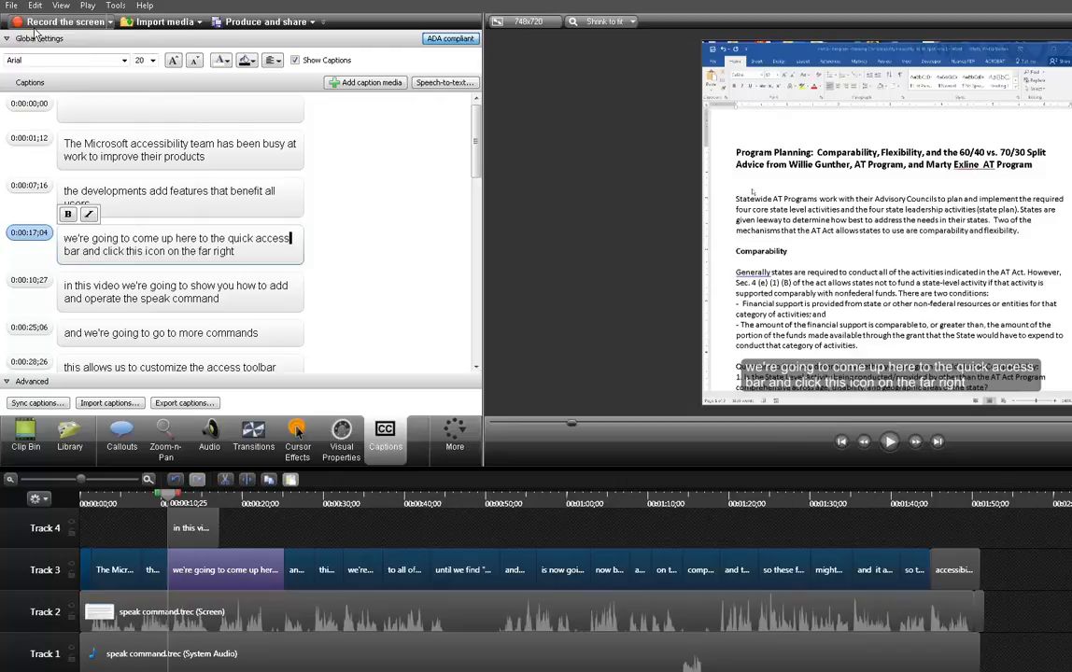
pyautogui.click(12, 6)
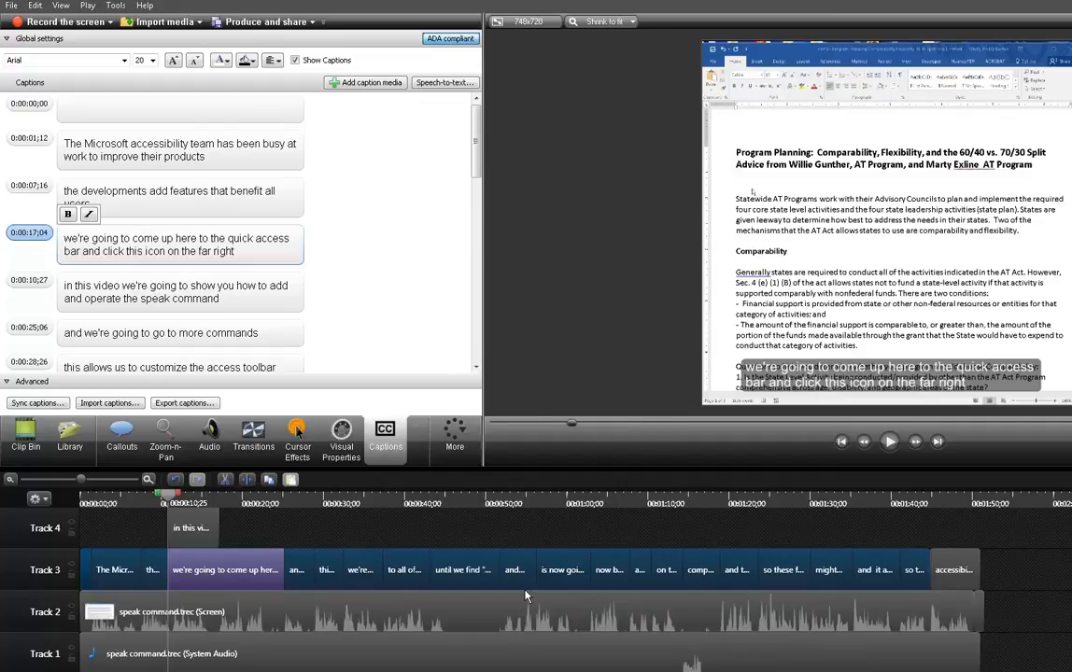
pyautogui.moveTo(406, 633)
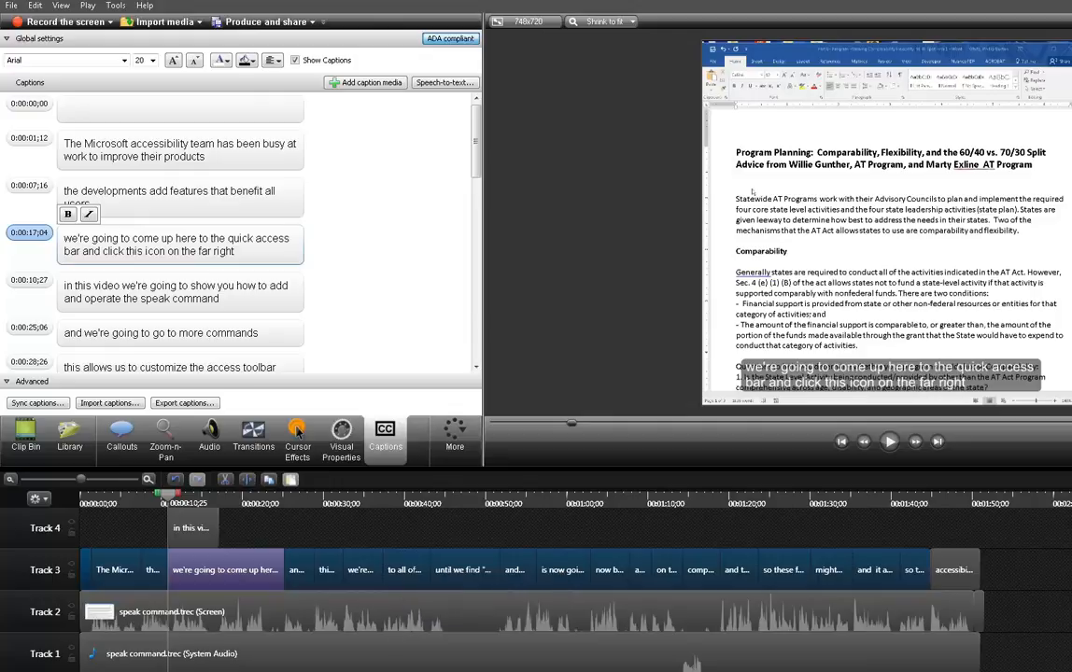
pyautogui.moveTo(299, 565)
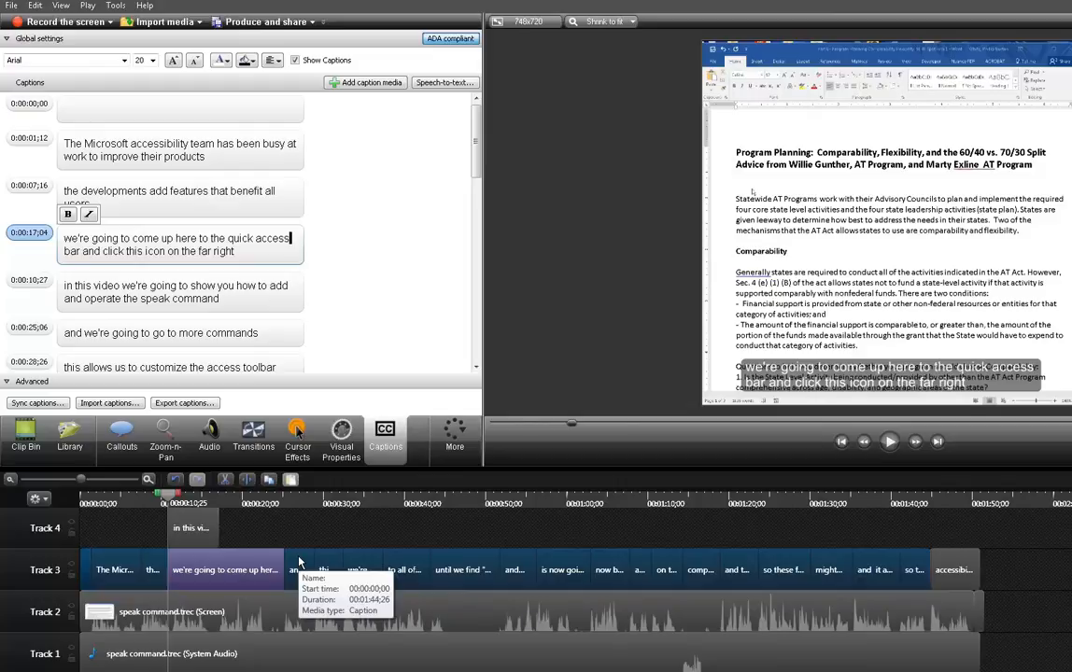
pyautogui.moveTo(465, 534)
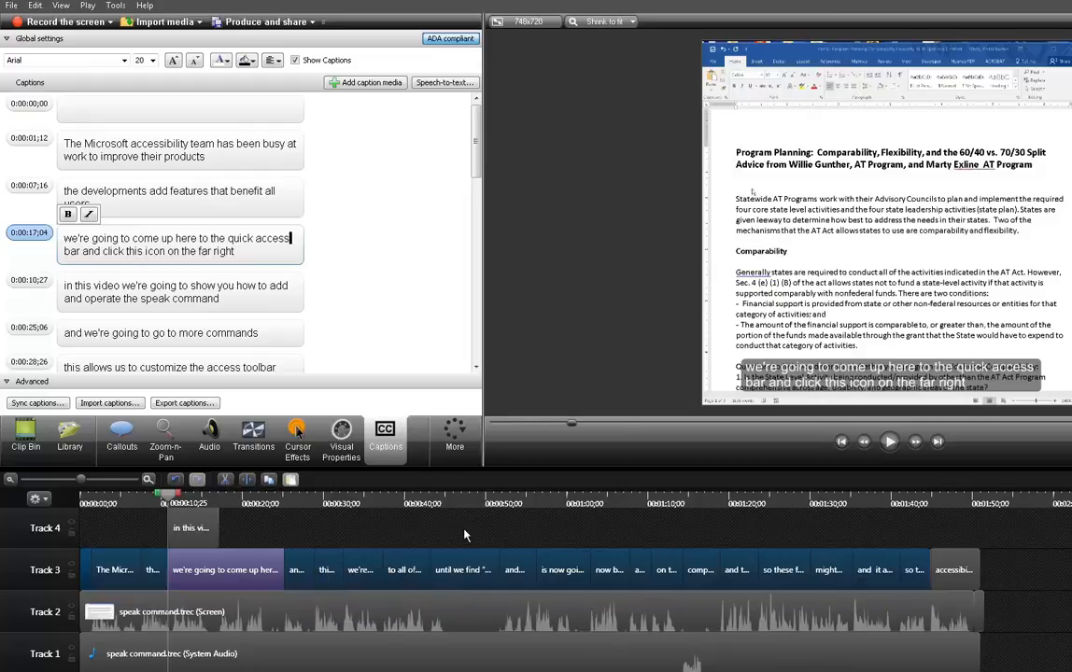
pyautogui.moveTo(642, 487)
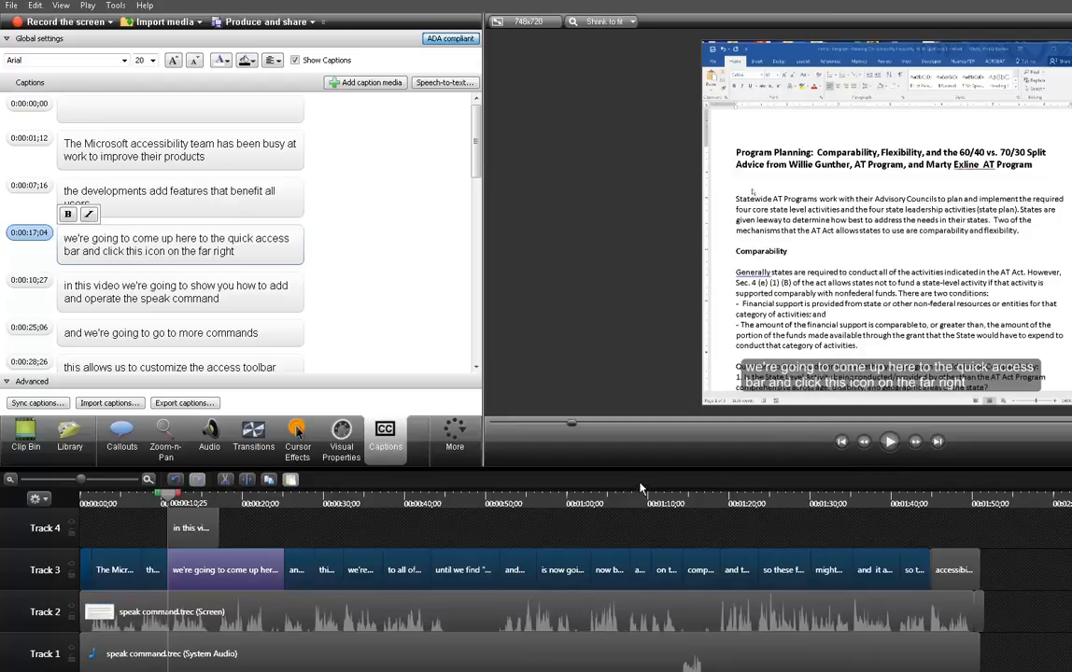